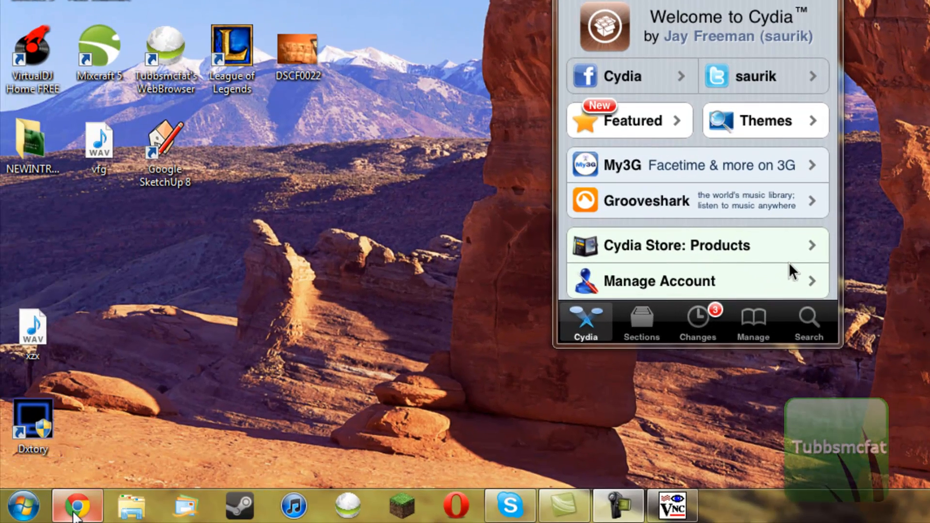
Step: Switch to Chrome and reach the TightVNC 2.0.4 Windows download page
left_click(673, 506)
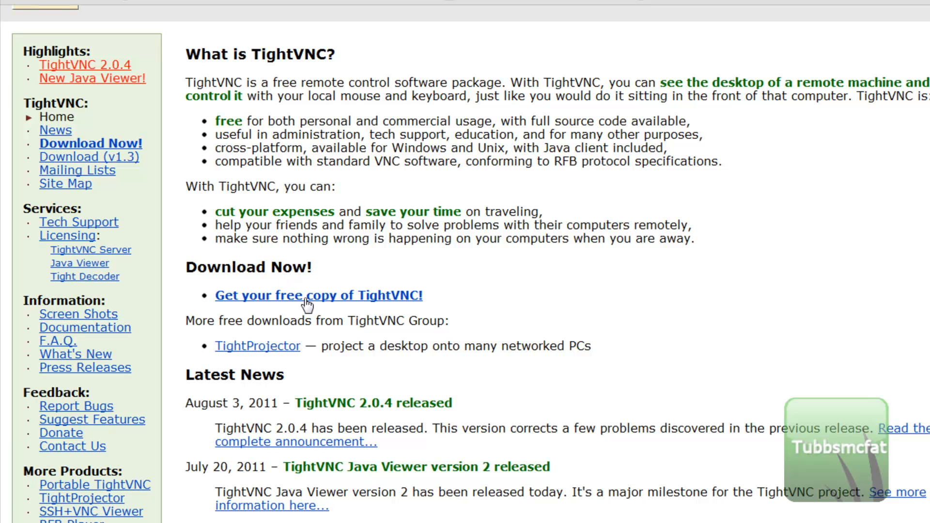
left_click(319, 296)
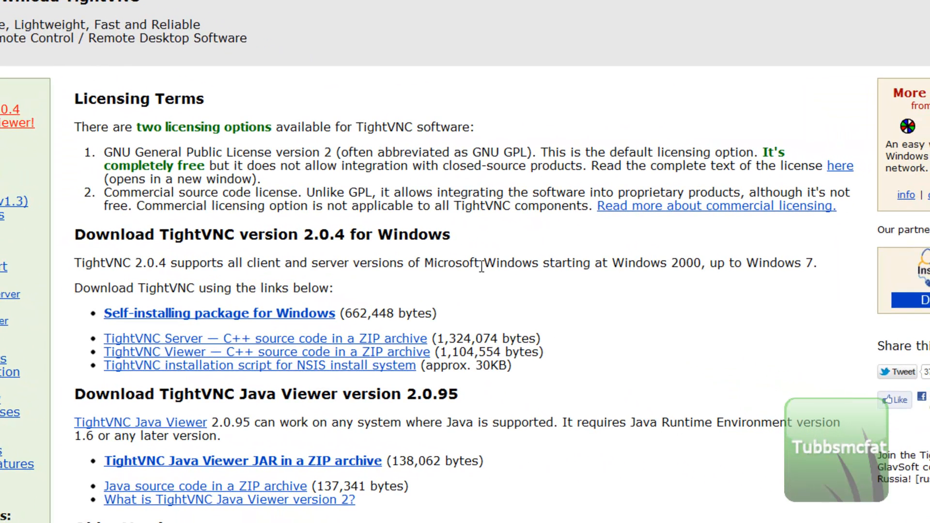
mouse_move(551, 261)
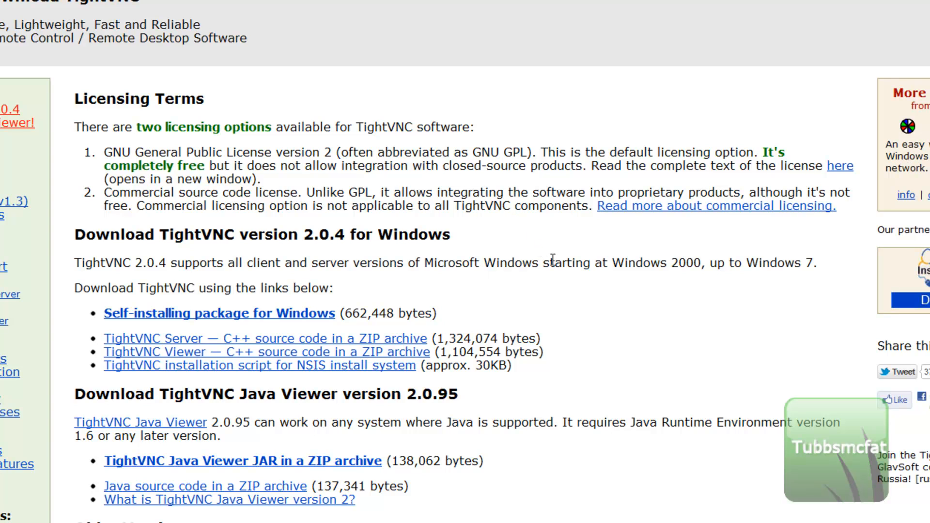
mouse_move(291, 317)
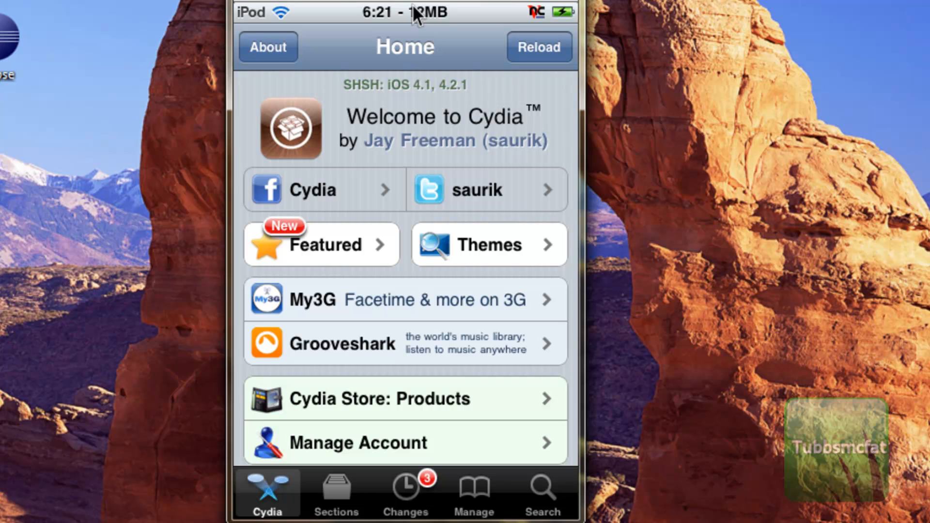
Step: Go to Cydia's Search screen with an empty search field
left_click(542, 493)
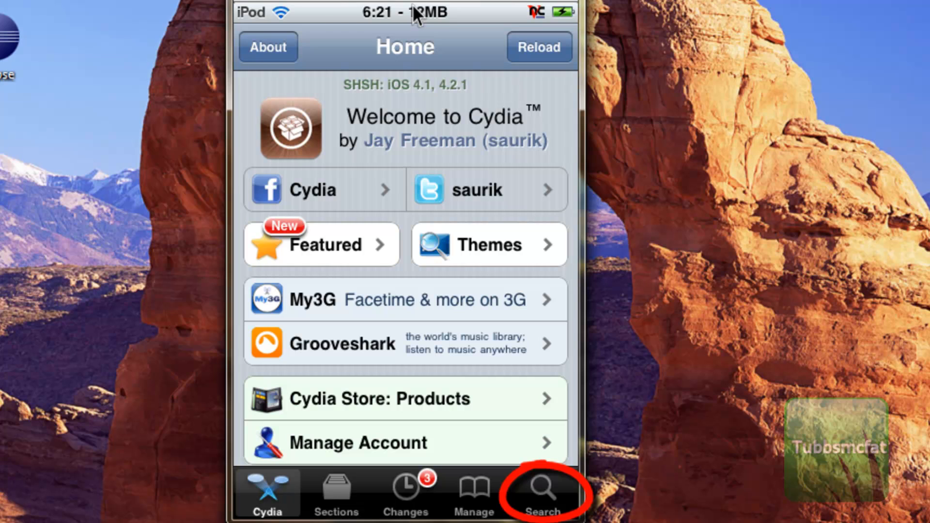
left_click(541, 495)
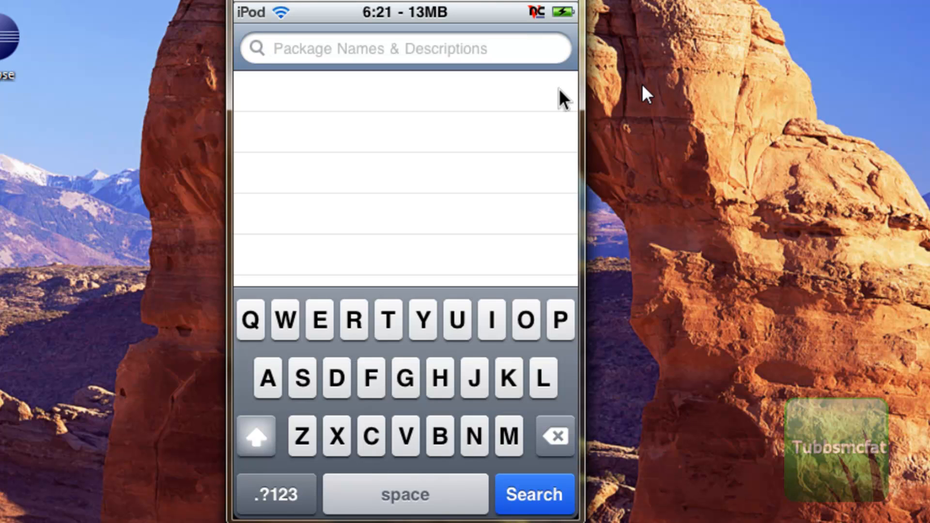
Step: Search Cydia for 'Veency' and show the Veency 0.9.3378-1 package details
type("Vrrn")
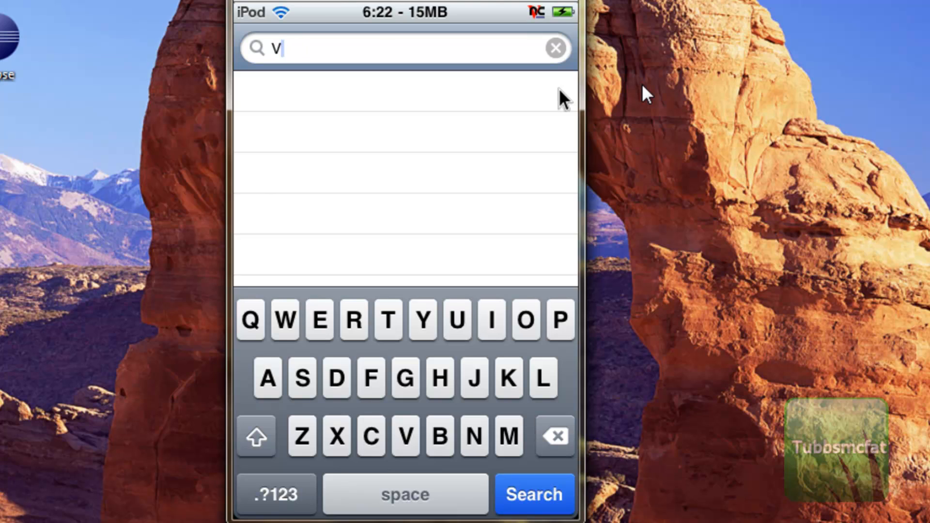
type("een")
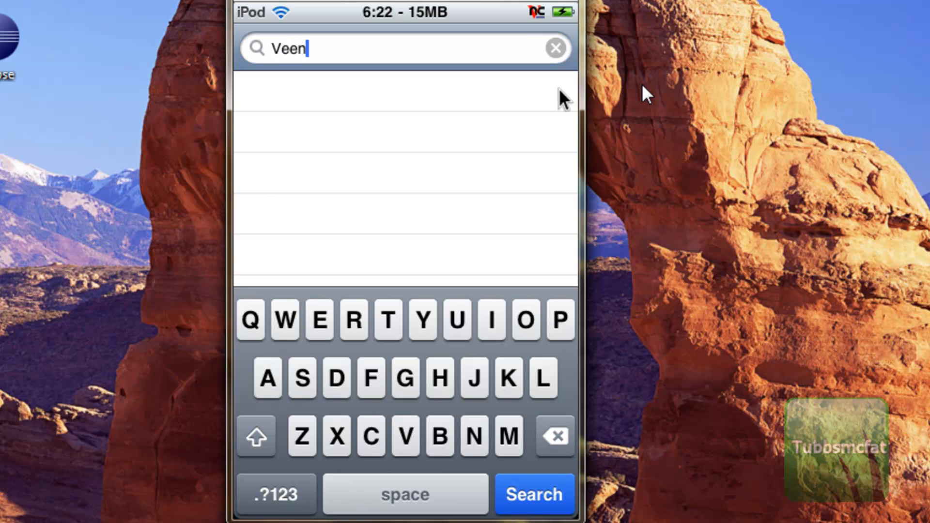
type("cy")
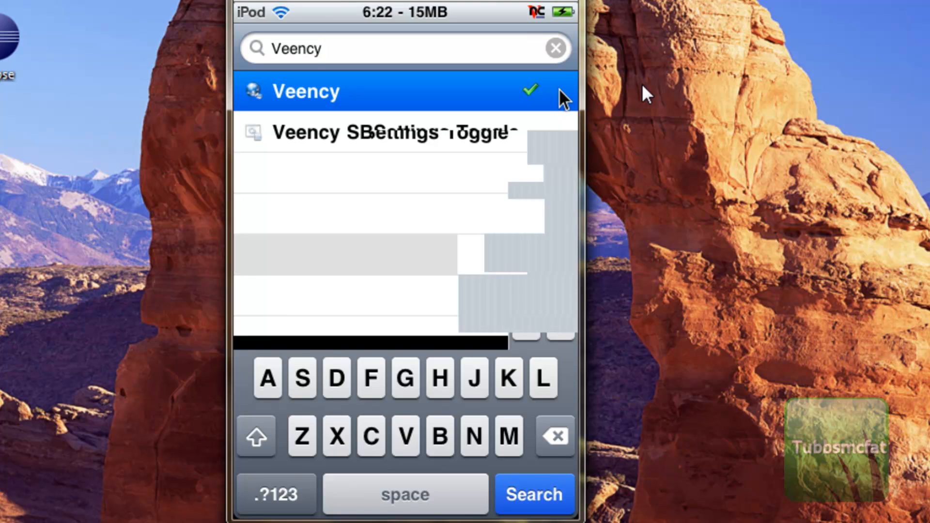
left_click(306, 91)
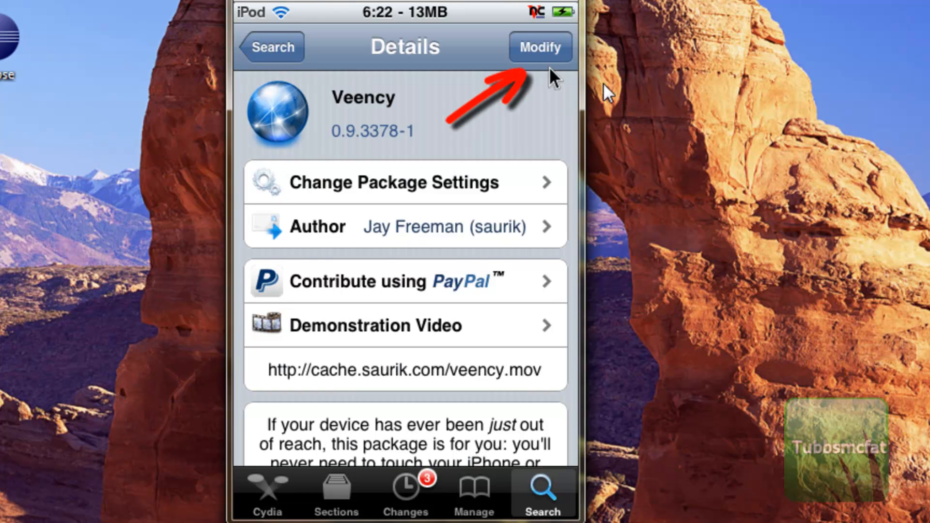
mouse_move(551, 65)
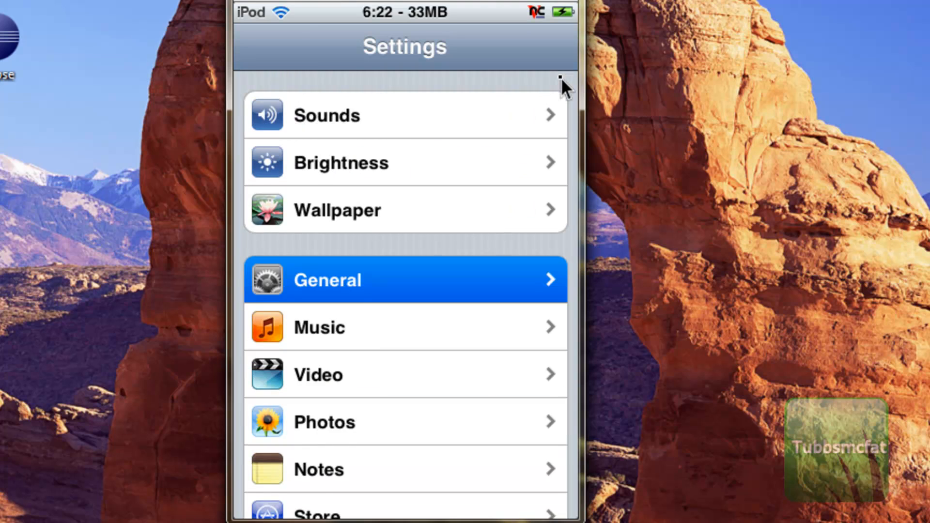
Step: Navigate Settings through General and Network to the Wi-Fi list
left_click(405, 279)
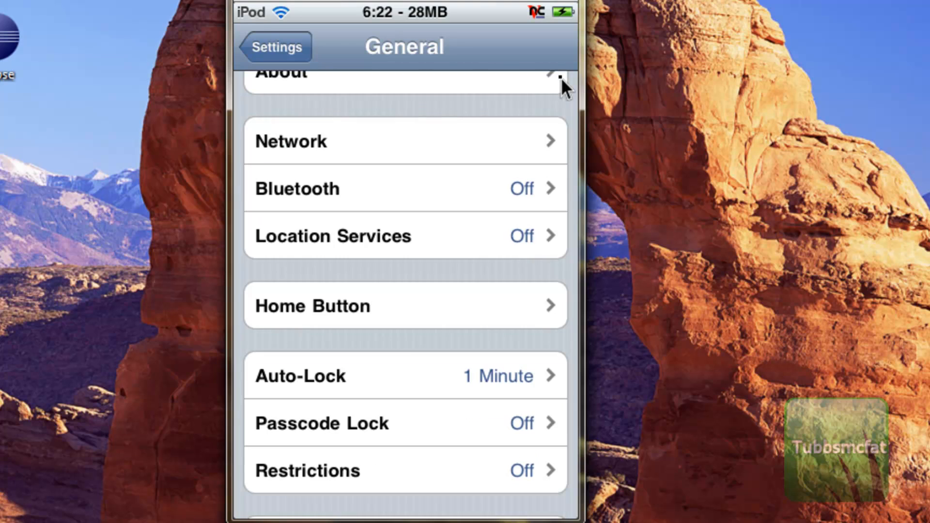
left_click(405, 141)
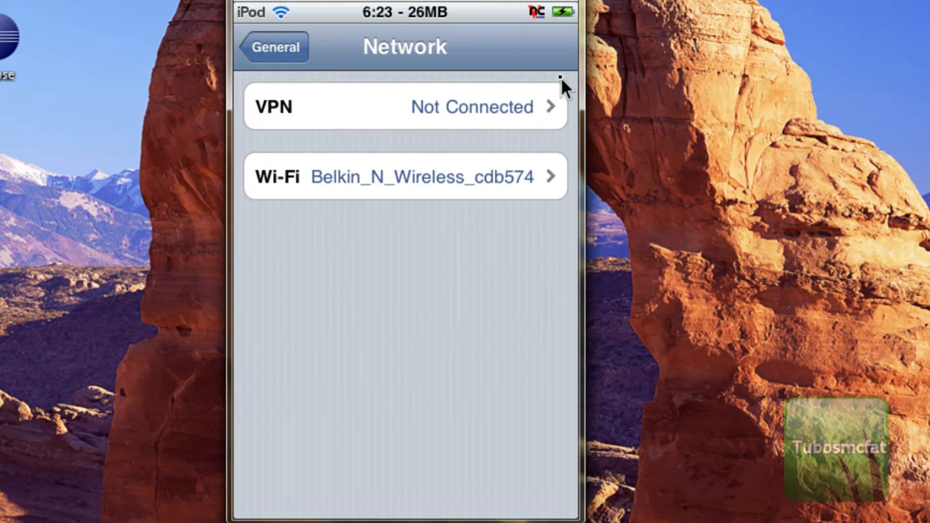
left_click(405, 176)
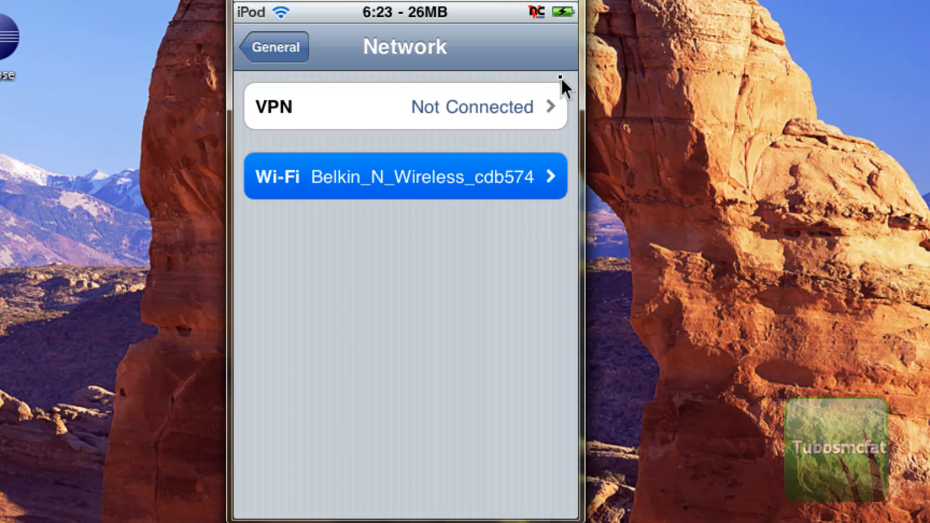
left_click(405, 177)
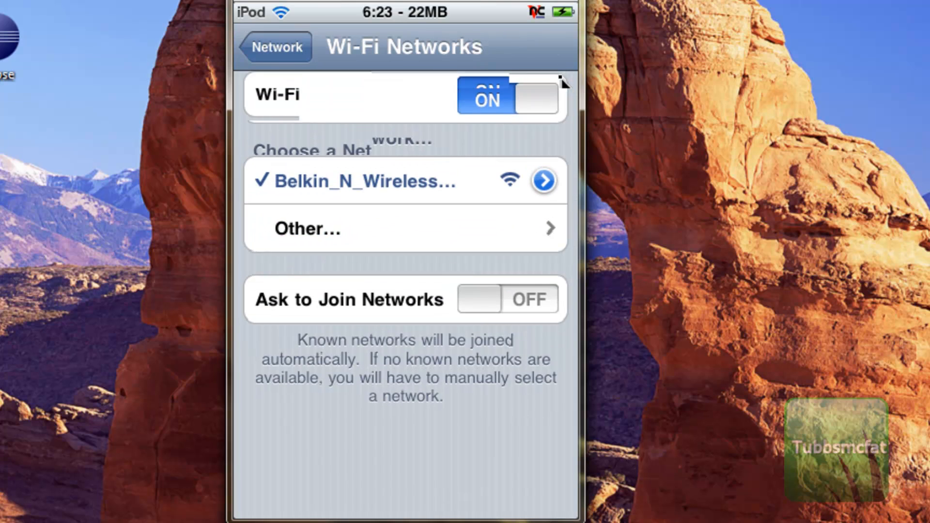
Step: Show the details of the connected Belkin_N_Wireless_cdb574 network to read its IP
left_click(542, 180)
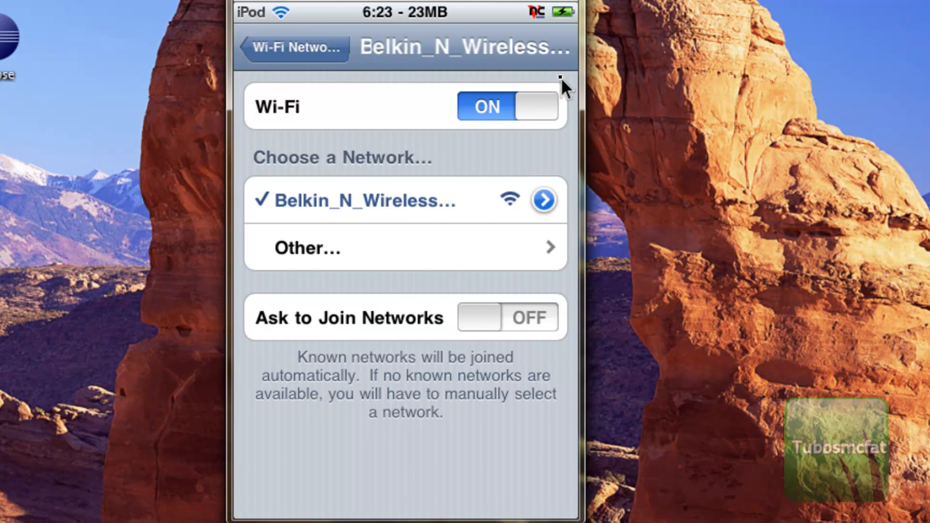
left_click(541, 199)
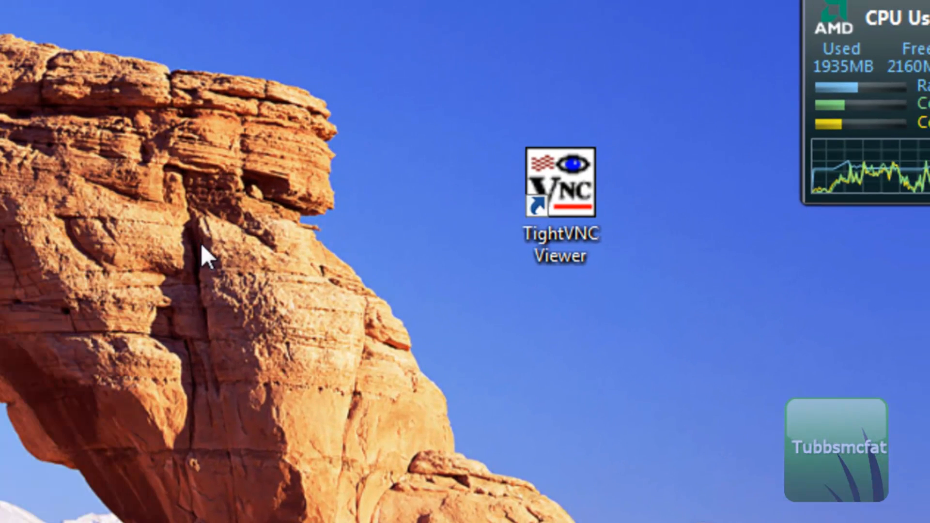
Step: Launch TightVNC Viewer from its desktop shortcut
left_click(558, 181)
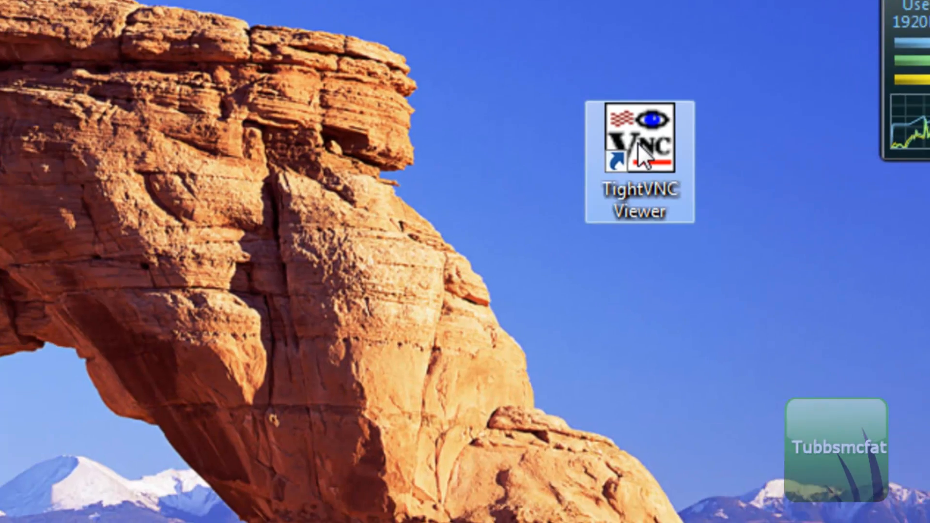
double_click(639, 140)
type("192.168.2.5")
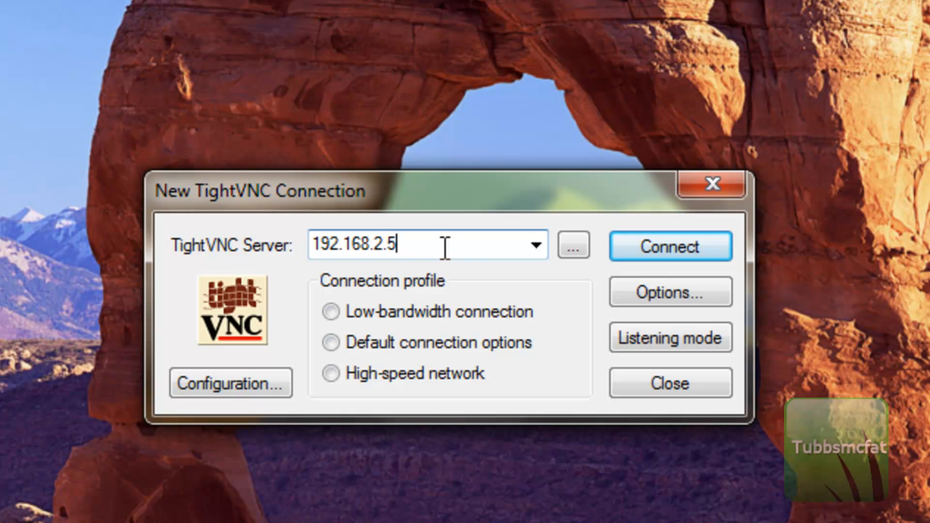
Step: Connect TightVNC Viewer to the iPod at 192.168.2.5
left_click(669, 247)
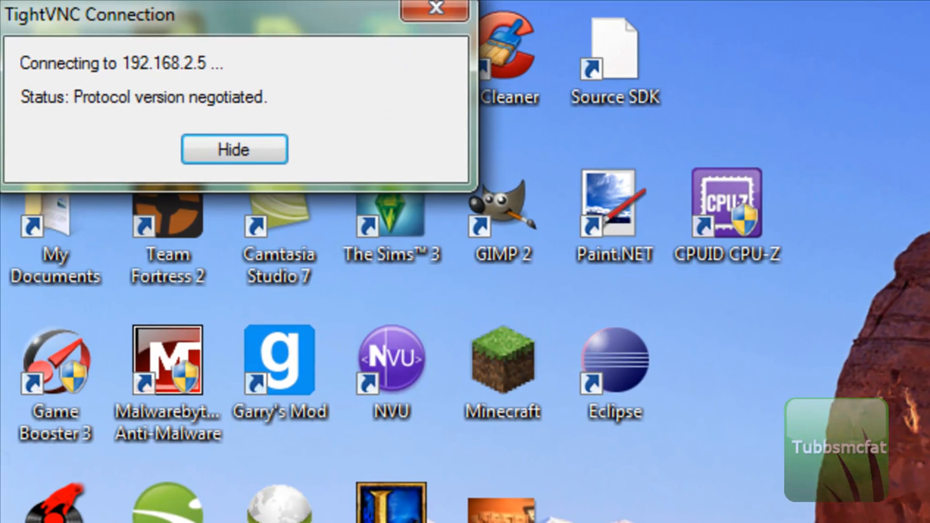